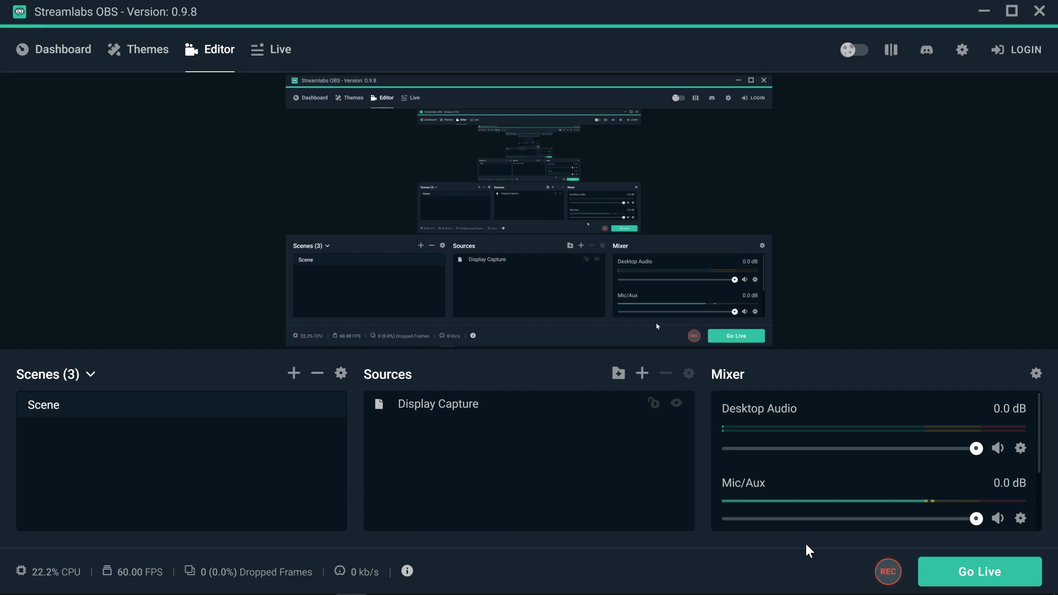
mouse_move(962, 50)
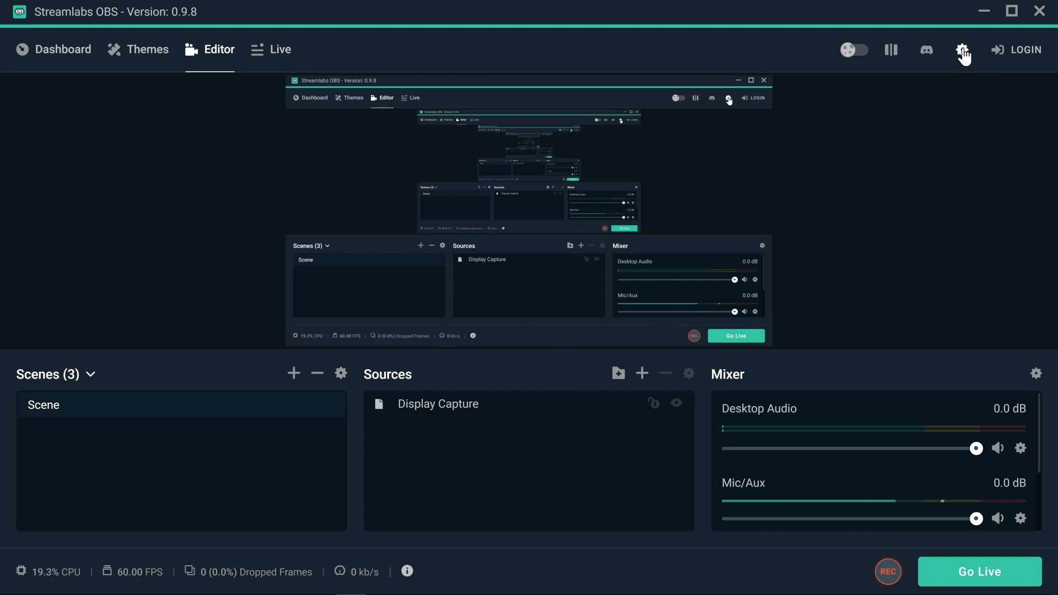
Bring up the Streamlabs OBS Settings window on its General page via the gear icon
left_click(961, 50)
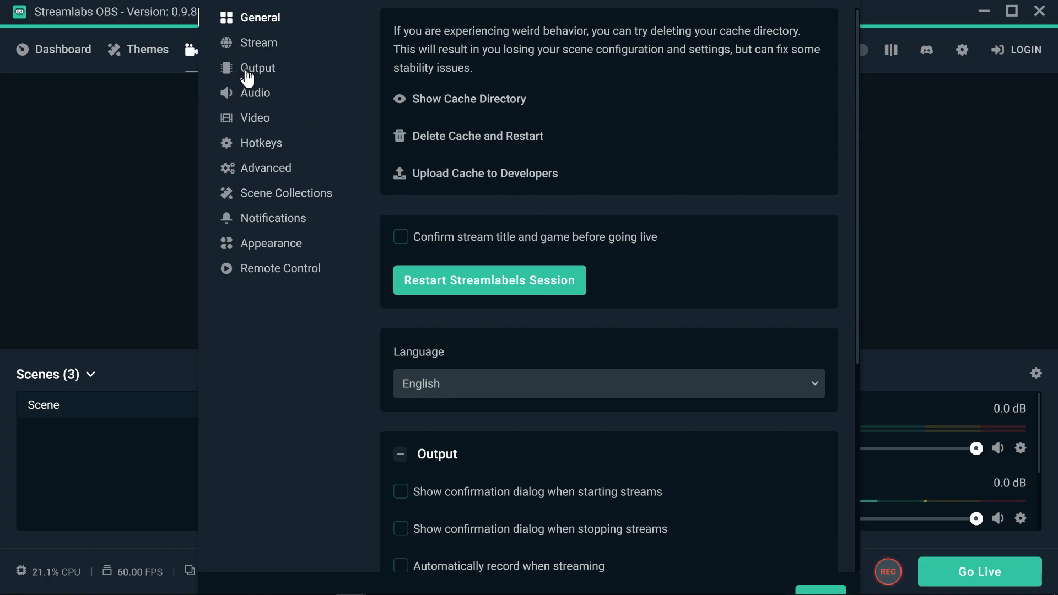
mouse_move(258, 175)
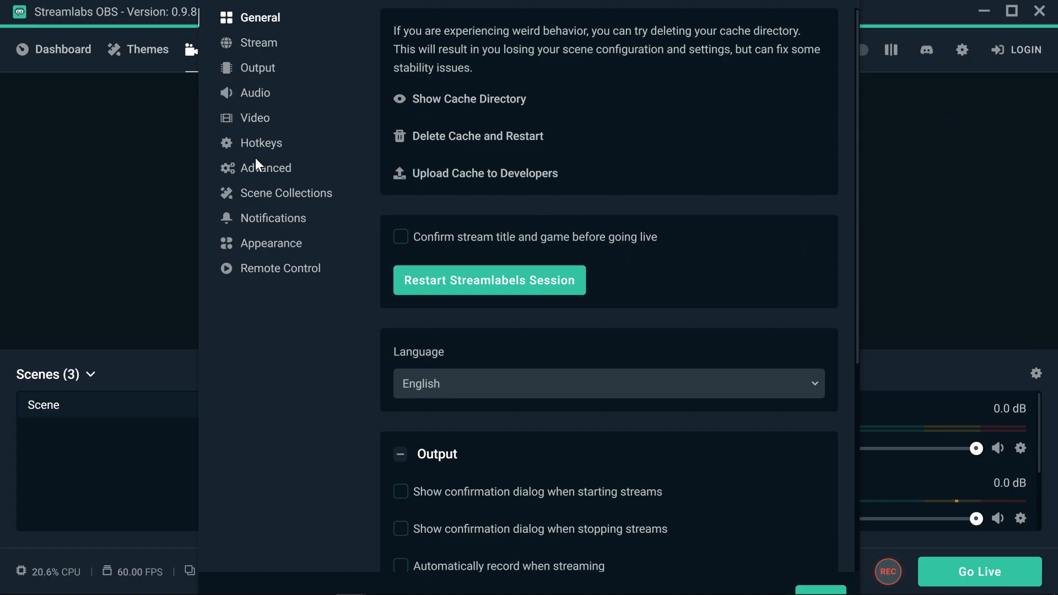
mouse_move(252, 150)
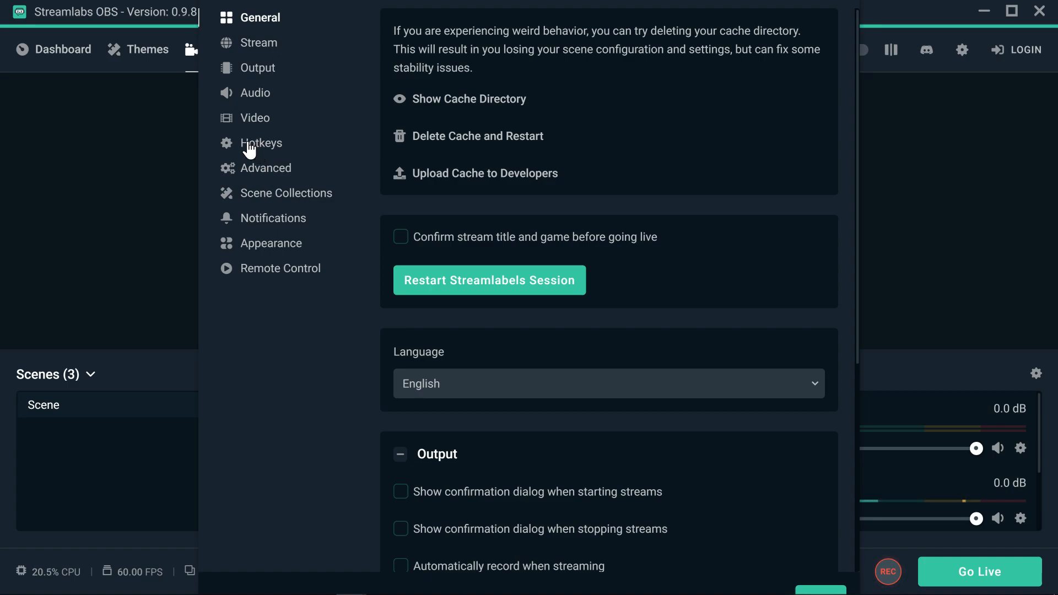
Show the Hotkeys page with its empty streaming, recording and studio mode bindings
left_click(261, 143)
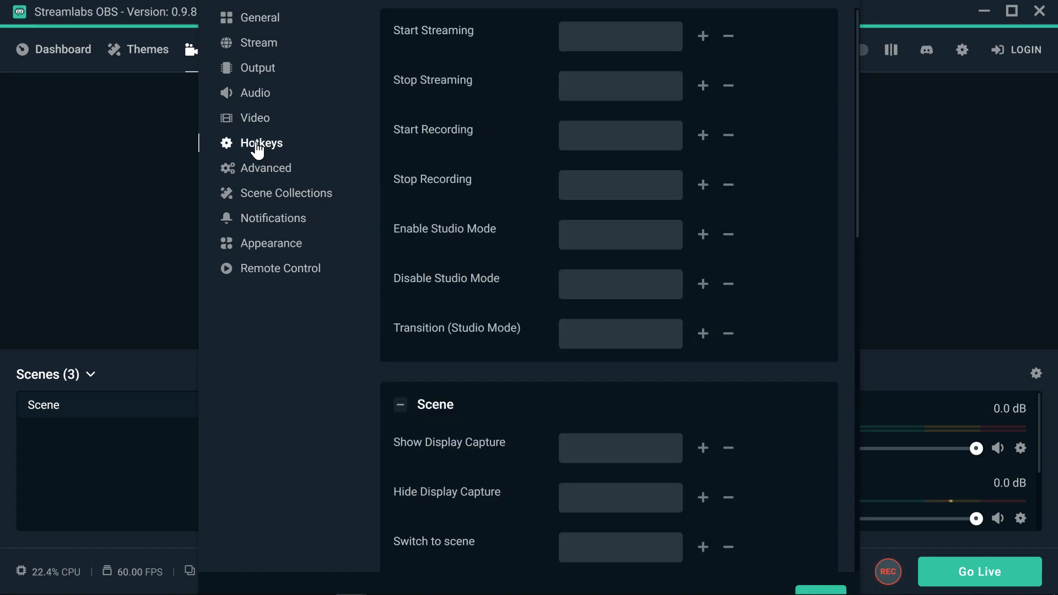
mouse_move(456, 102)
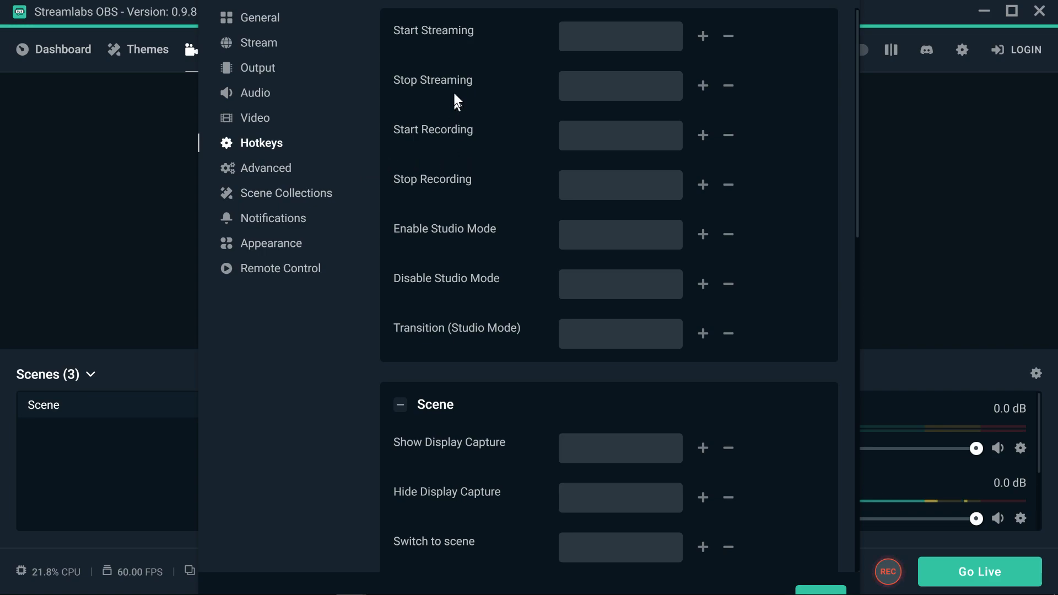
scroll("down", 3)
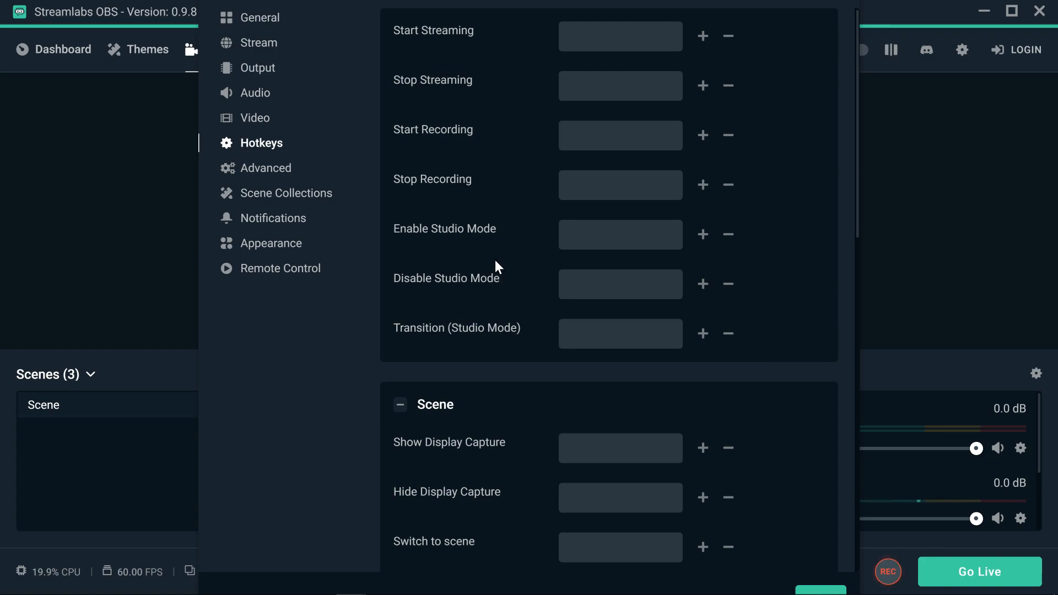
mouse_move(507, 244)
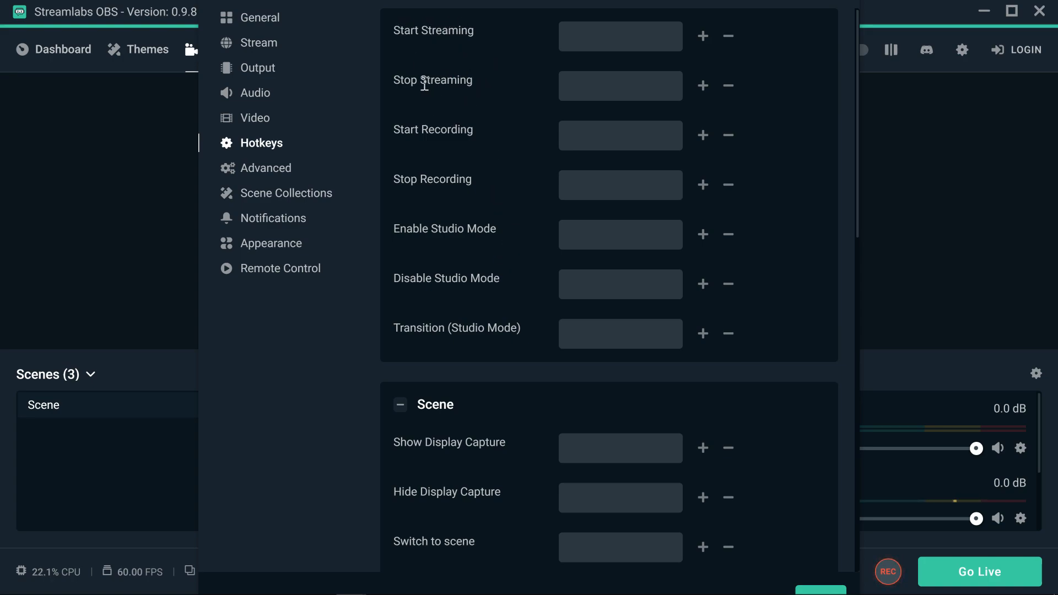
mouse_move(426, 181)
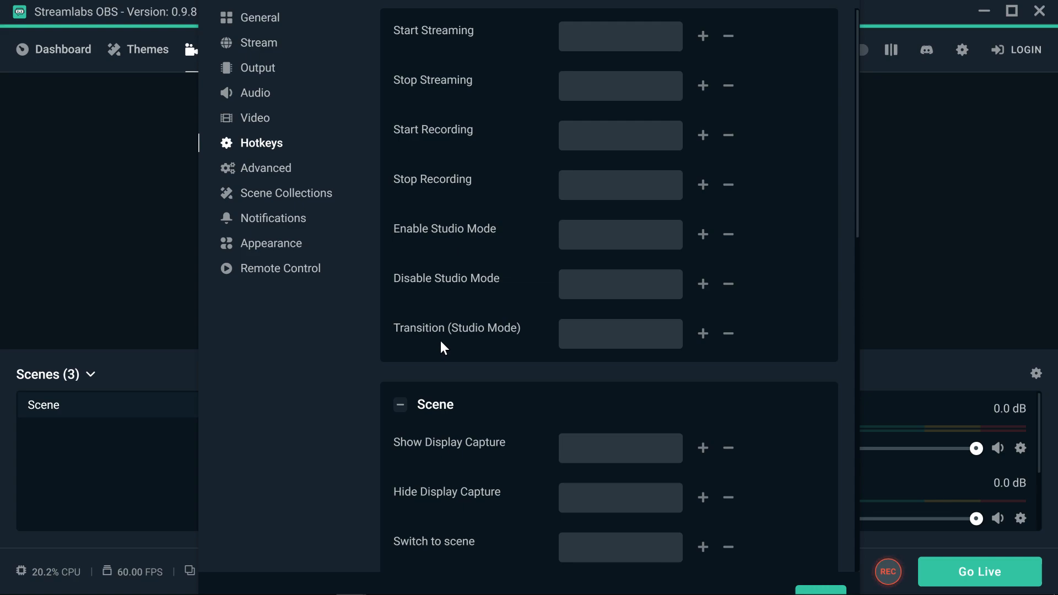
scroll("down", 3)
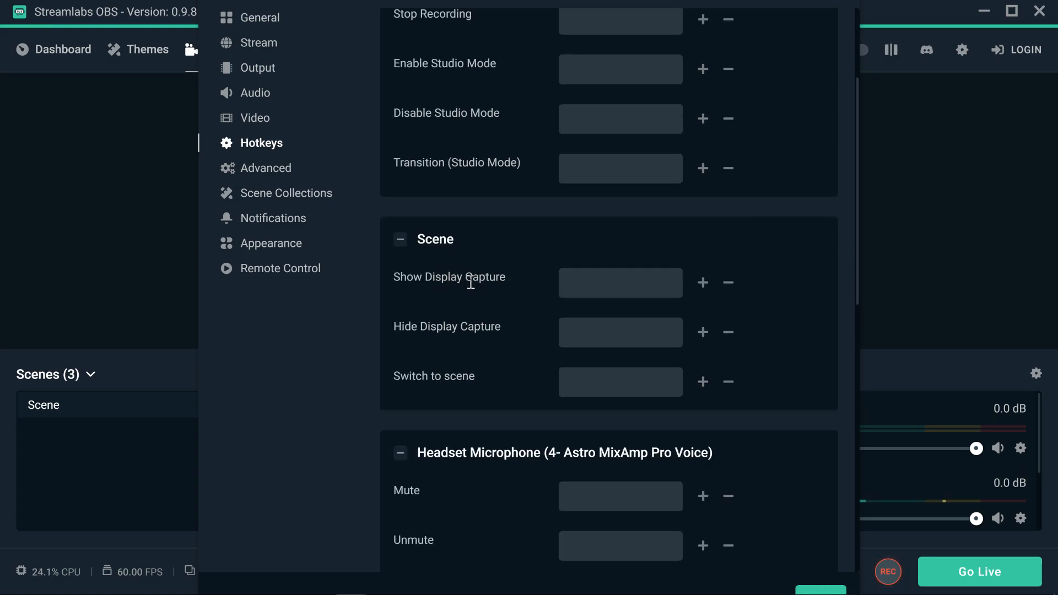
mouse_move(423, 324)
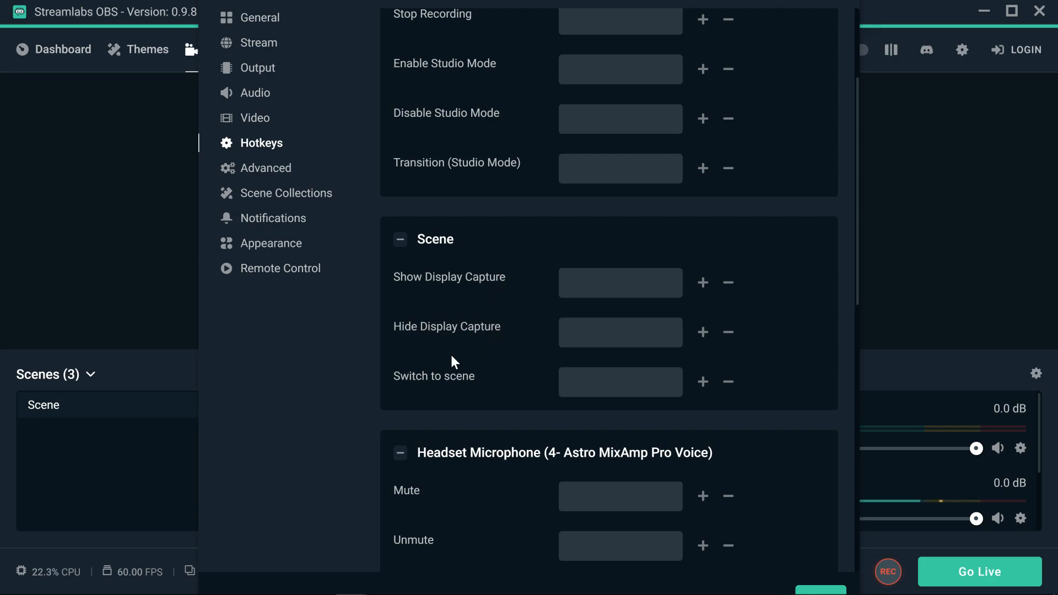
scroll("down", 3)
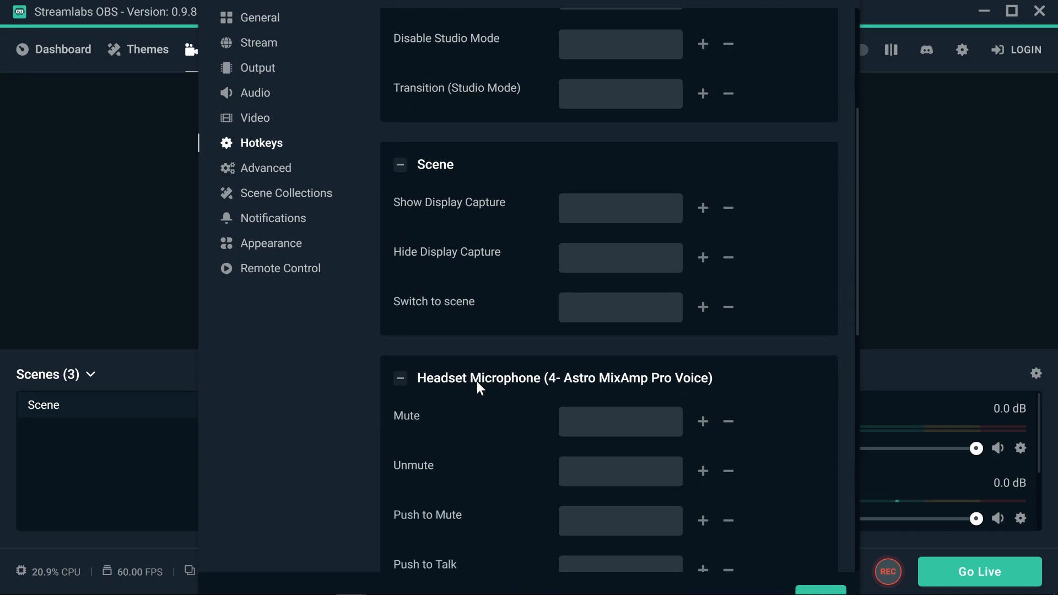
scroll("down", 3)
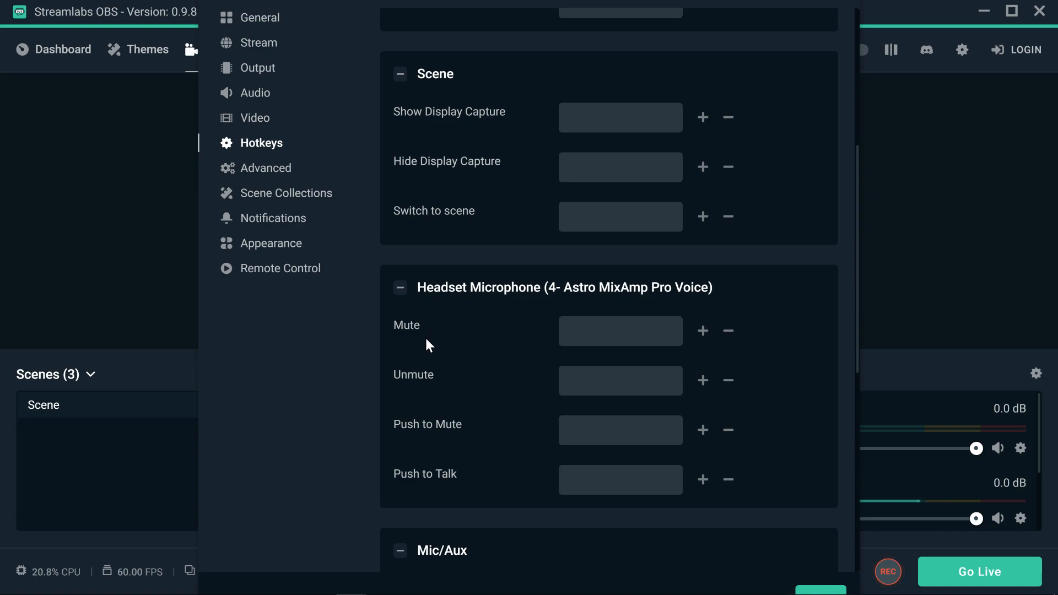
scroll("down", 3)
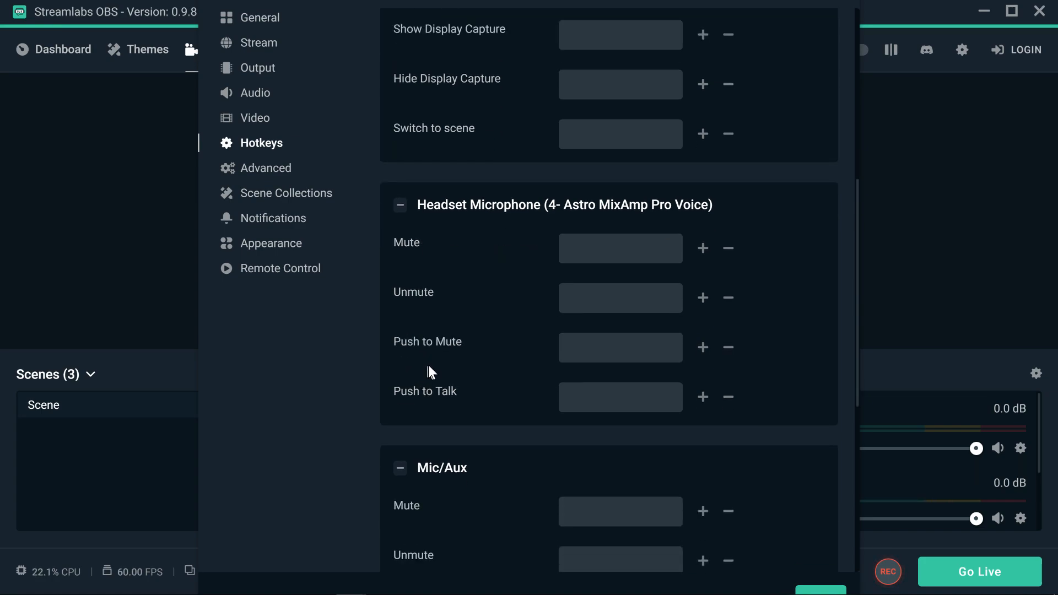
scroll("down", 3)
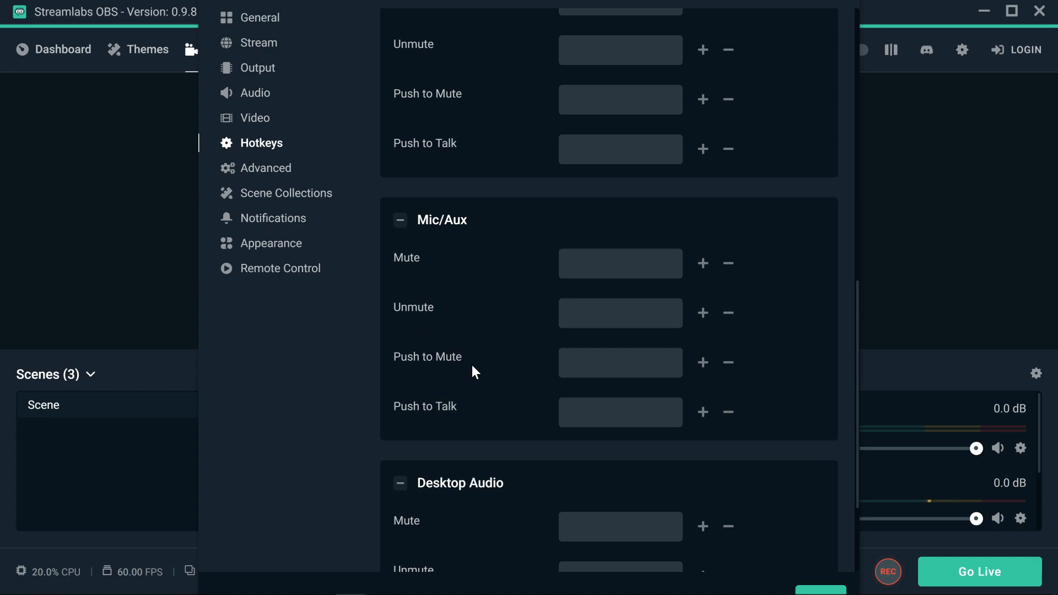
scroll("down", 3)
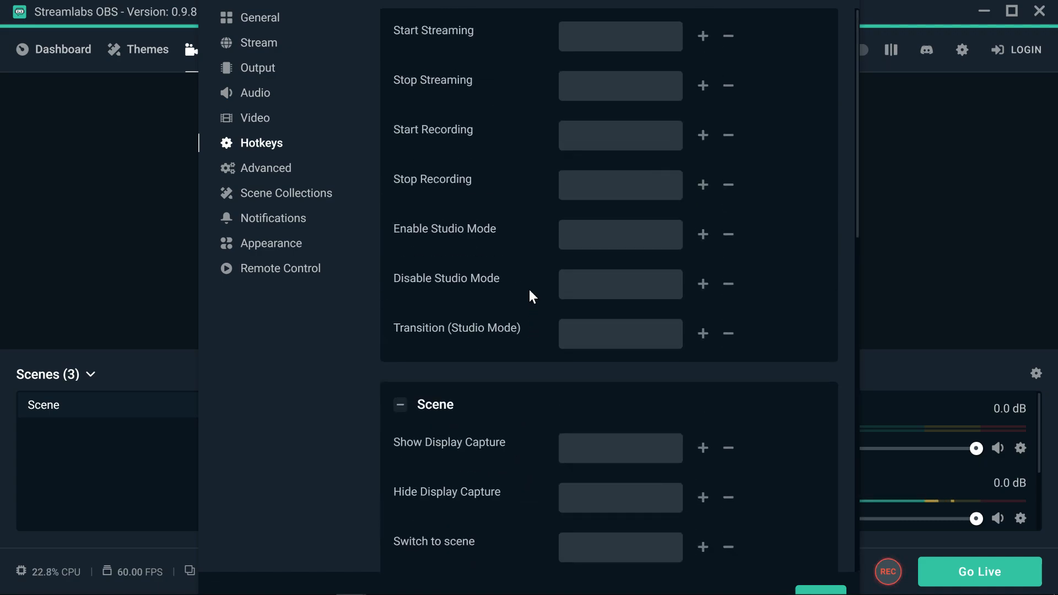
mouse_move(480, 117)
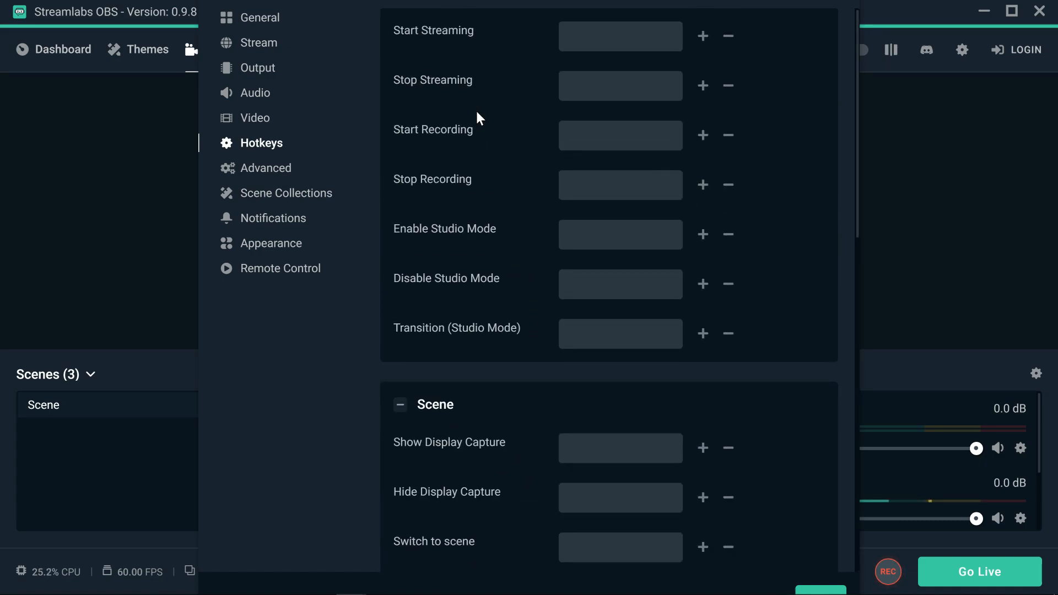
mouse_move(487, 203)
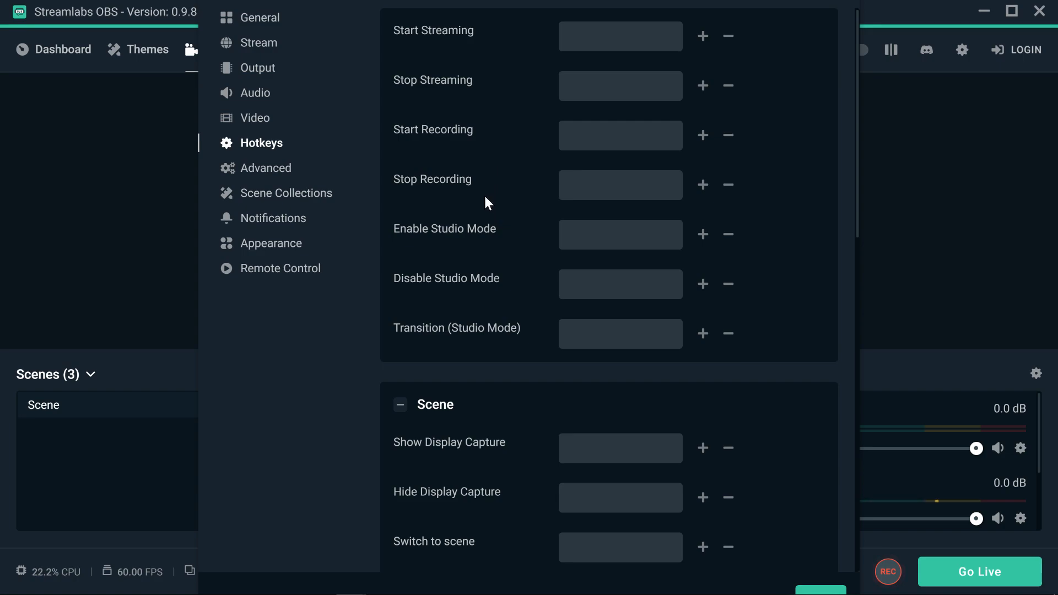
mouse_move(435, 300)
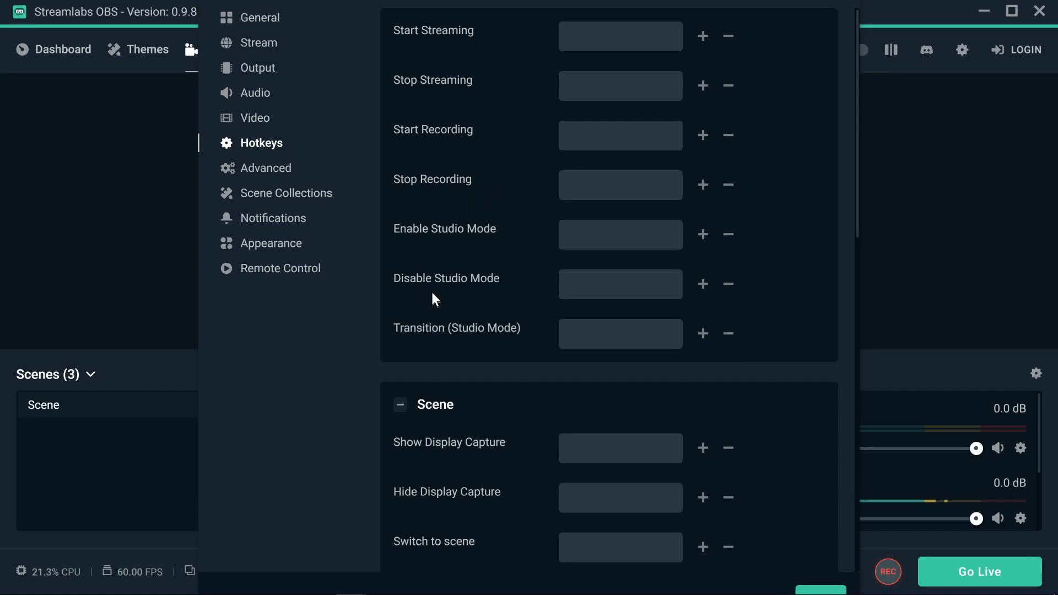
mouse_move(430, 275)
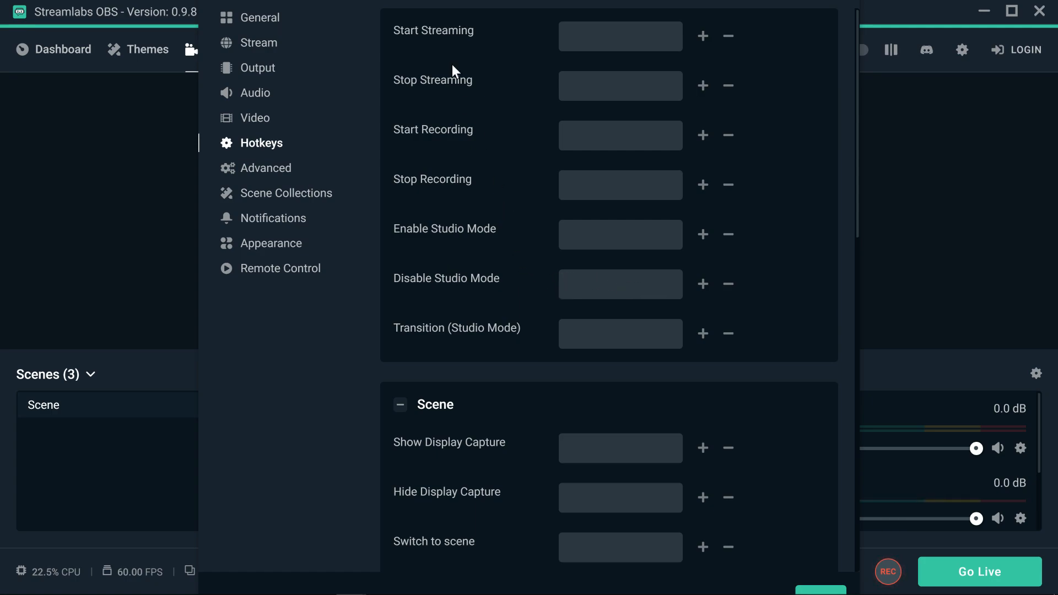
mouse_move(483, 354)
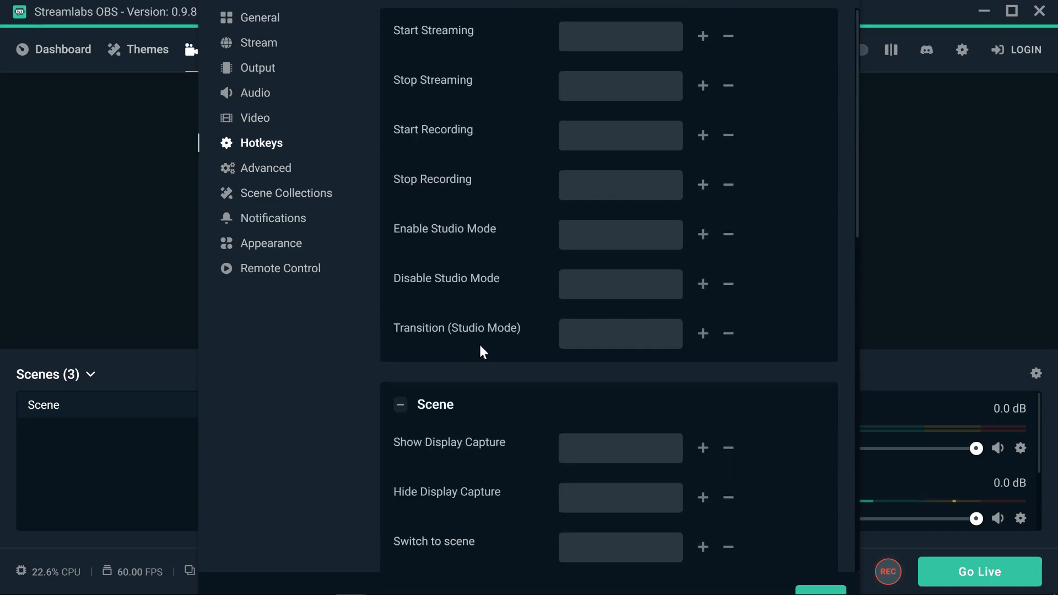
mouse_move(501, 352)
type("A")
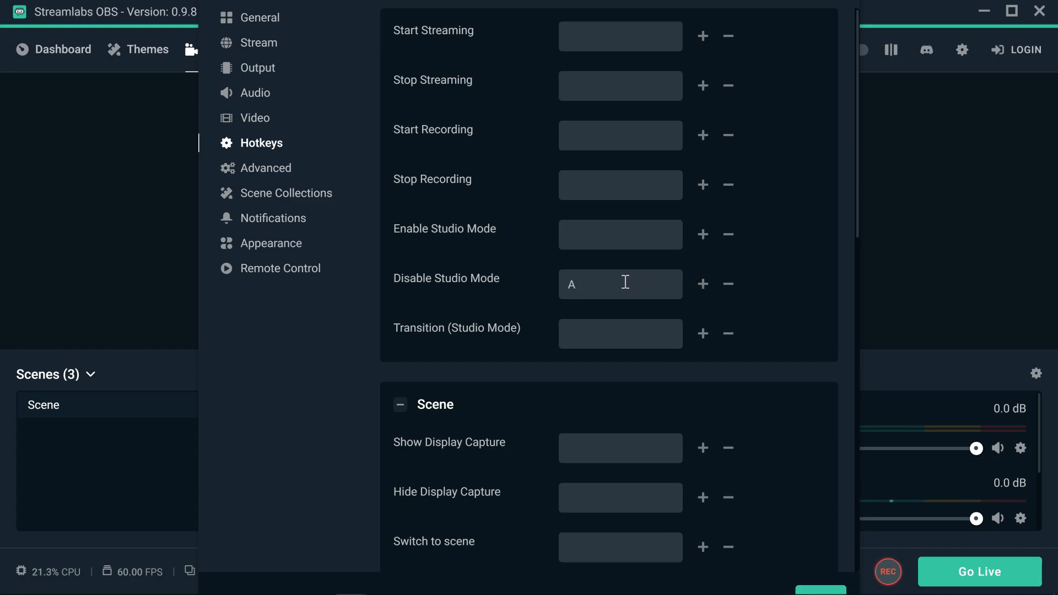
Try several keys for Disable Studio Mode (Delete, Space, A, Numpad1-3), keeping Numpad2
double_click(571, 284)
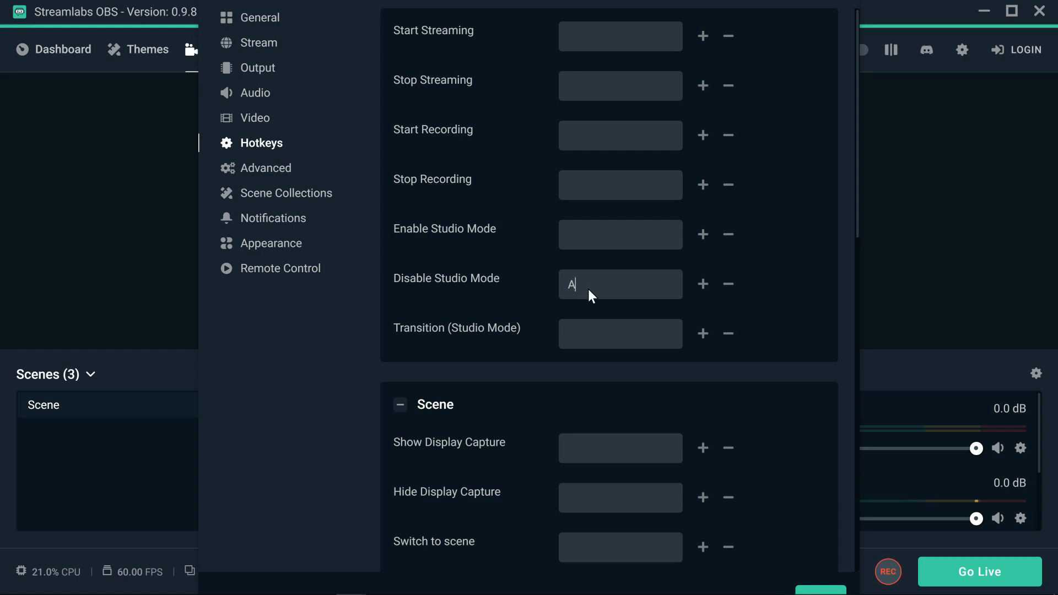
key("Delete")
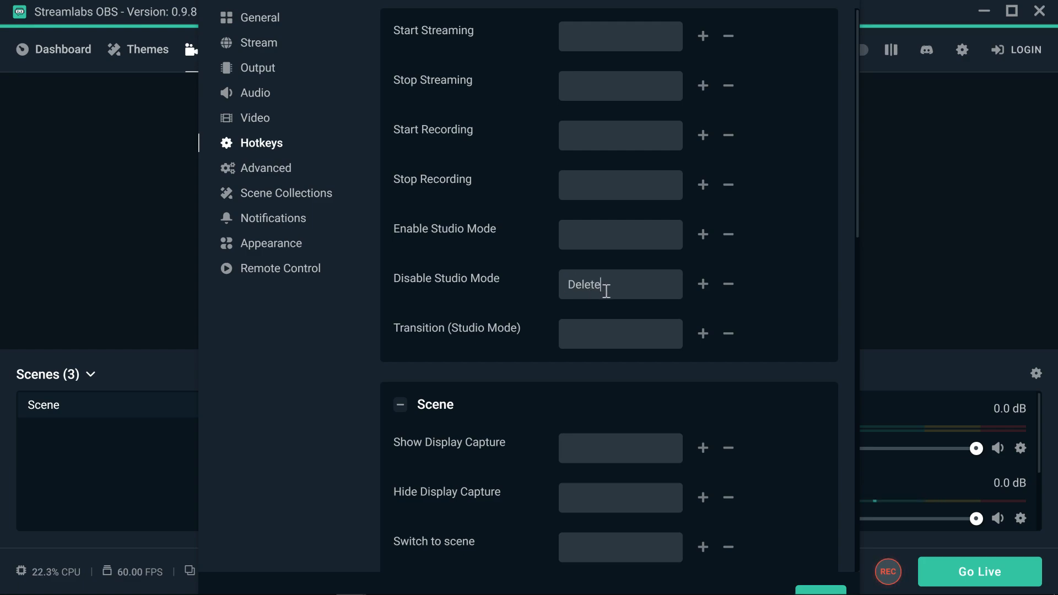
key("Backspace")
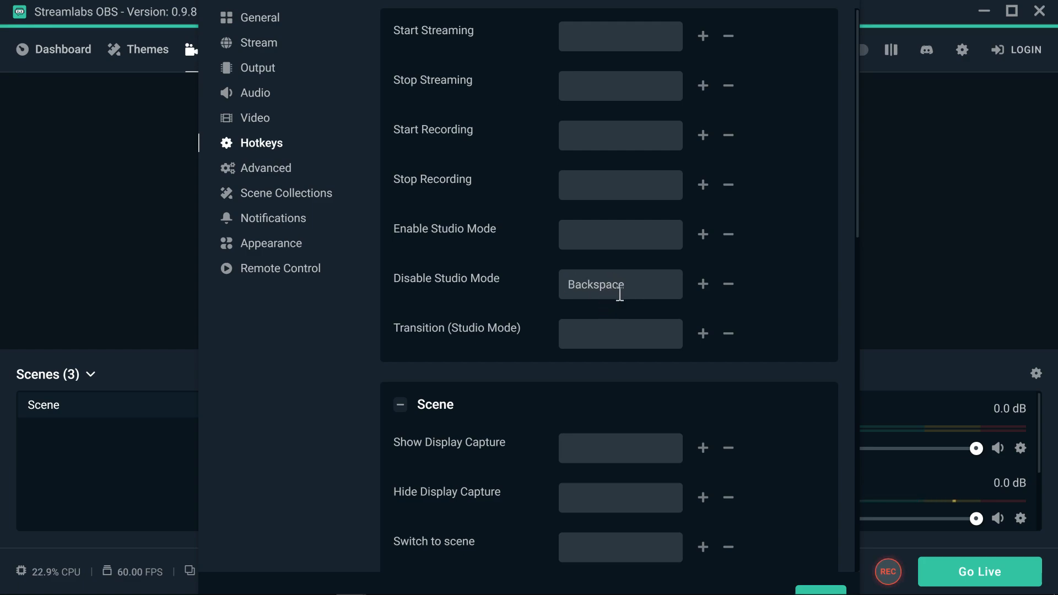
key("Space")
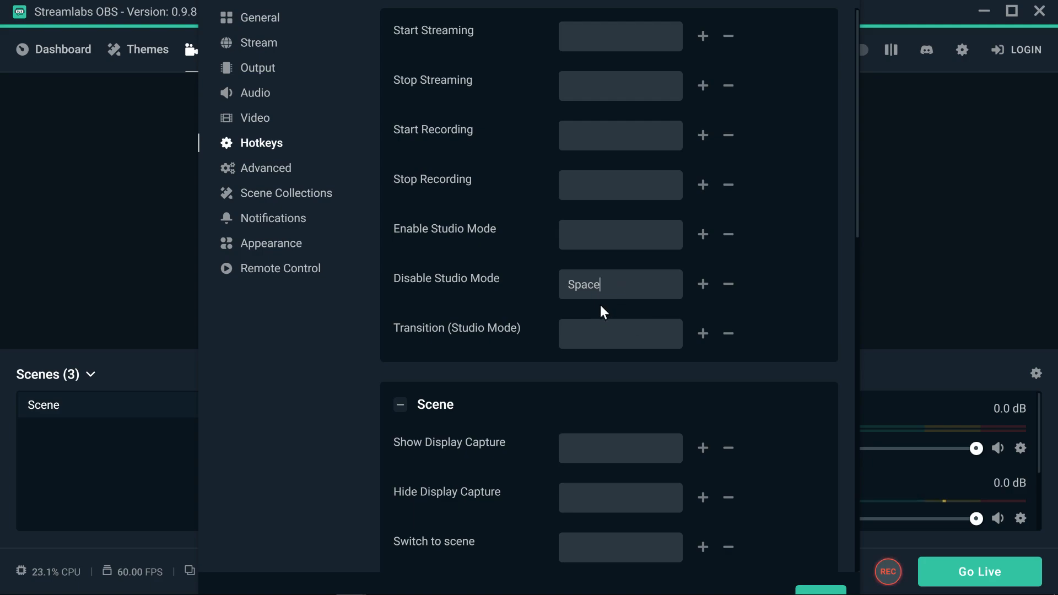
key("Backspace")
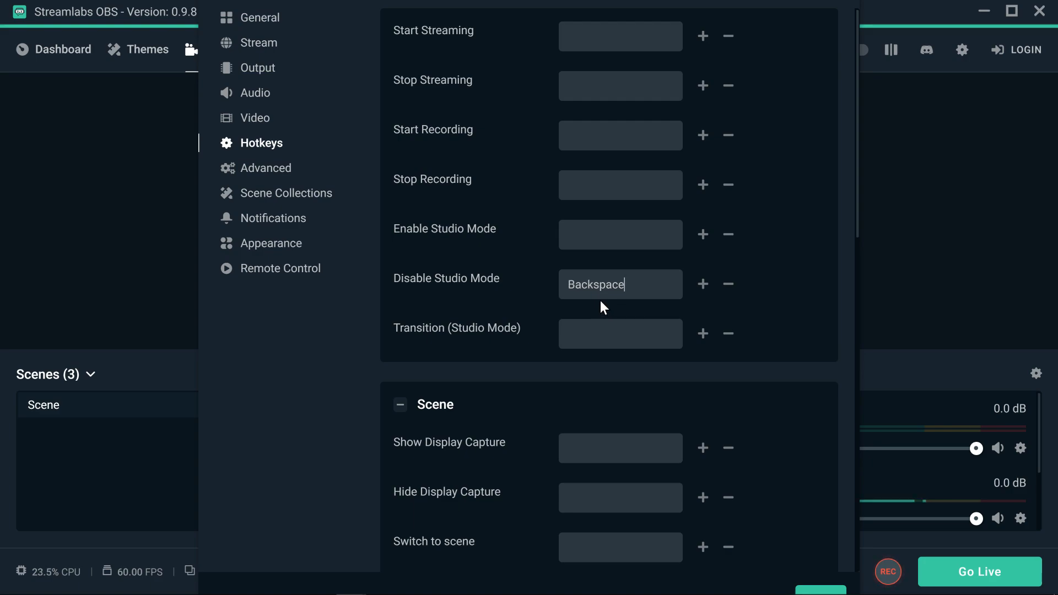
type("A")
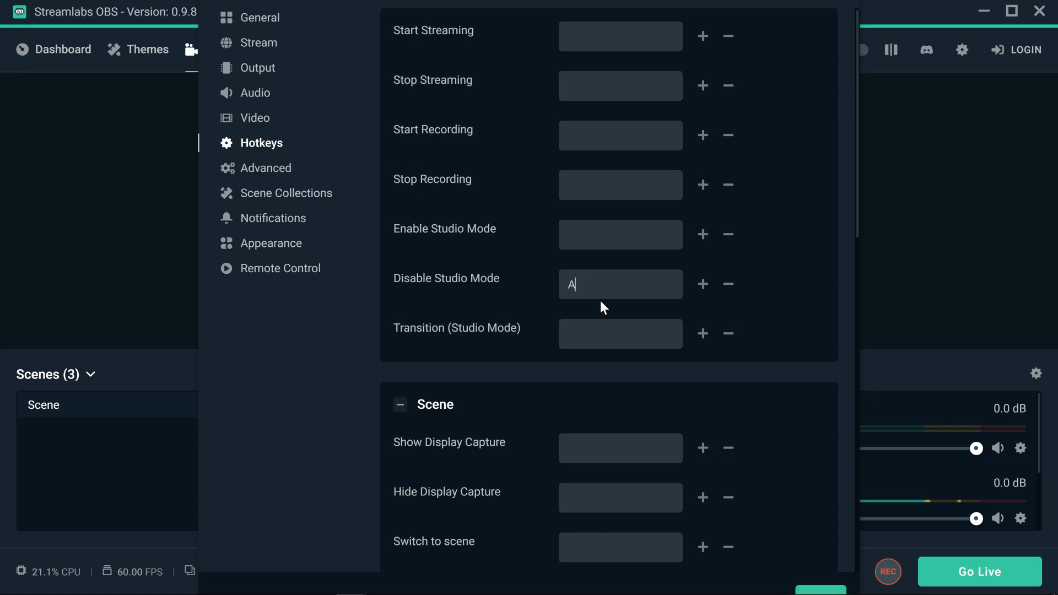
key("Numpad1")
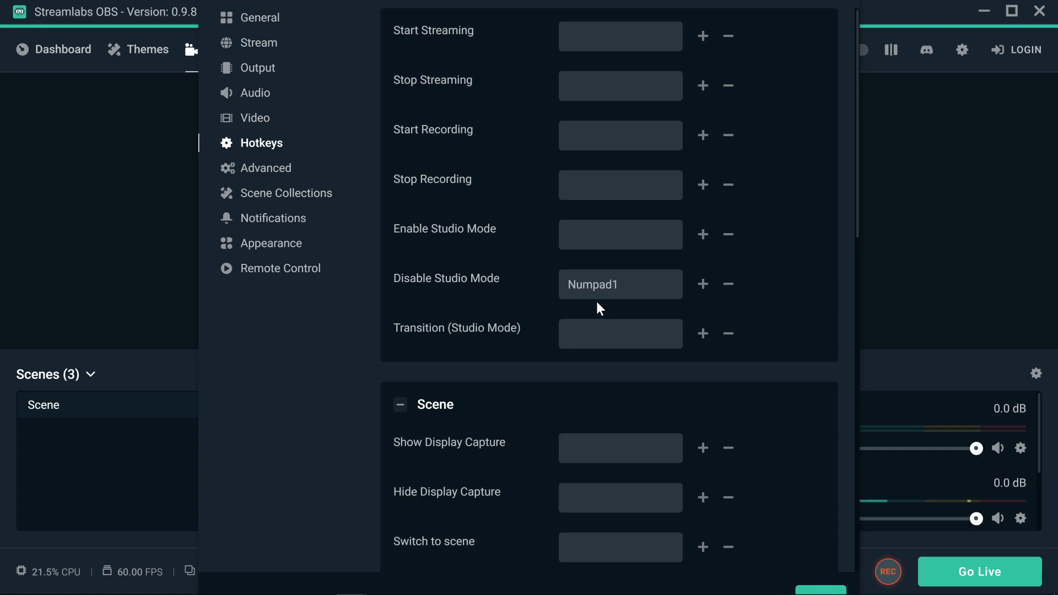
key("Numpad2")
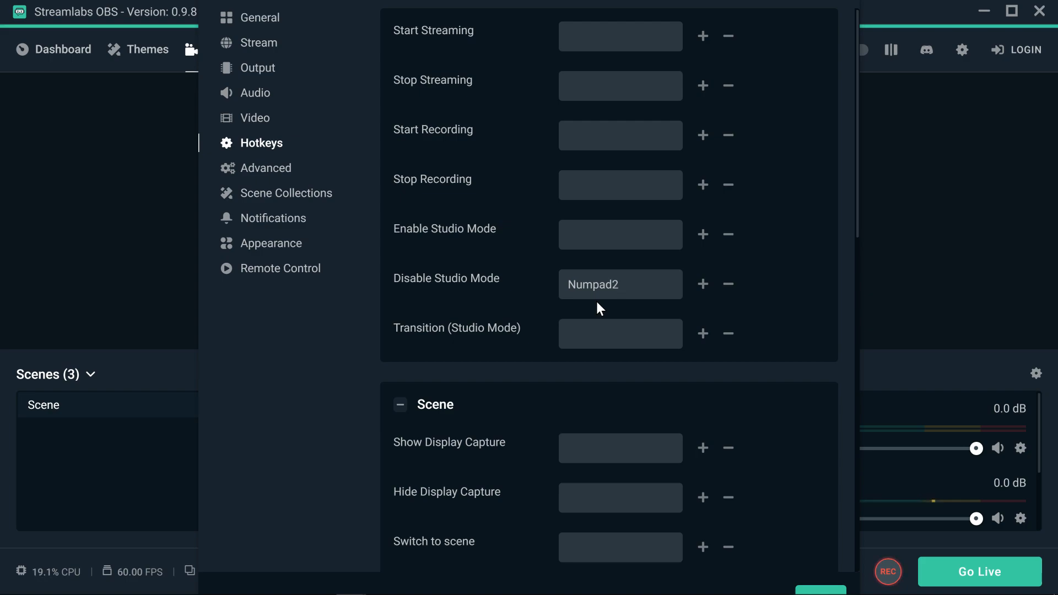
key("Numpad3")
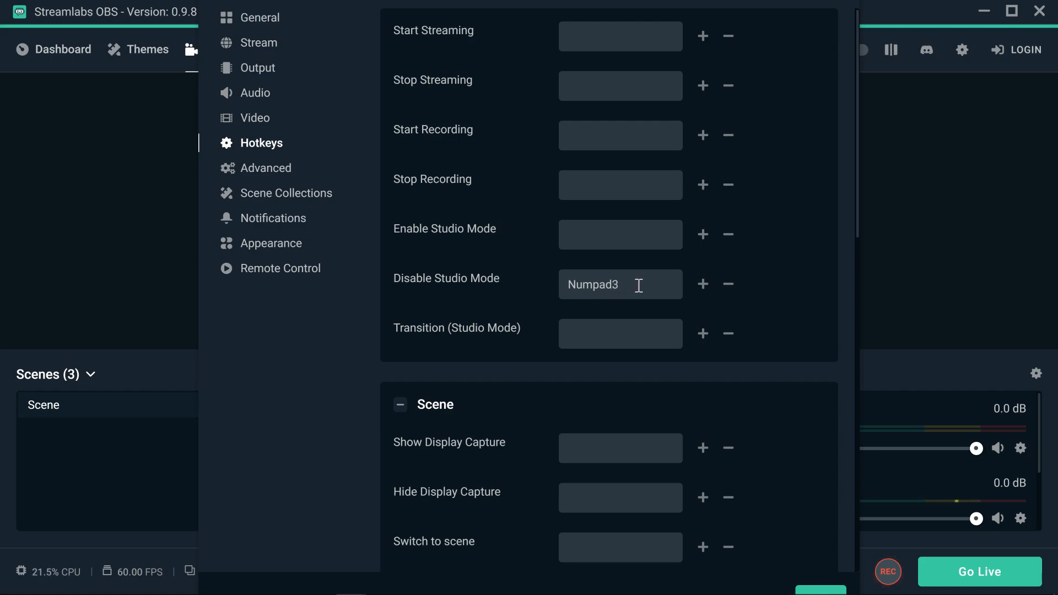
mouse_move(596, 311)
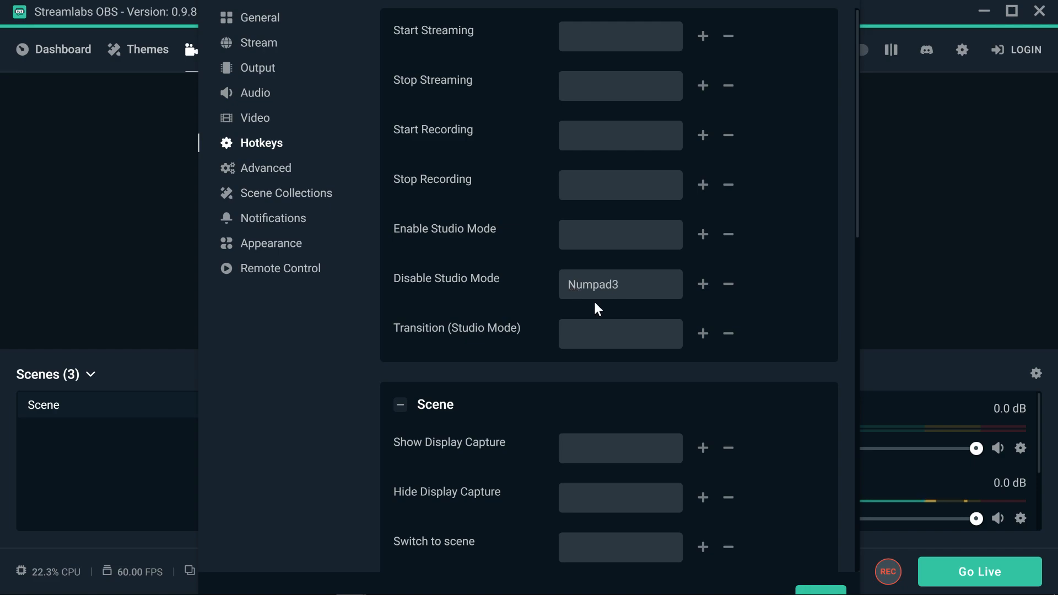
mouse_move(585, 316)
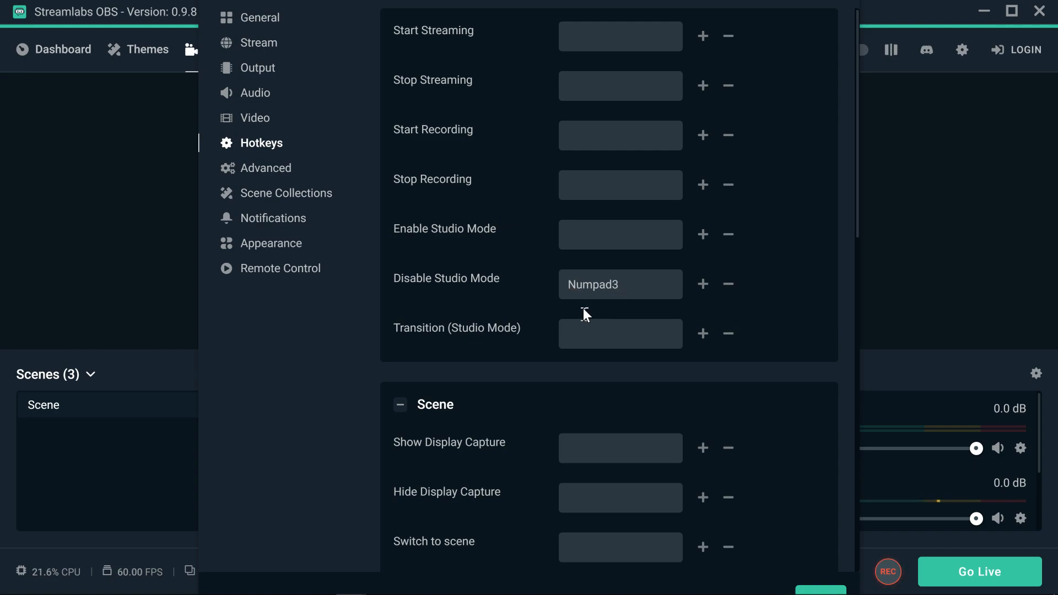
Bind Enable Studio Mode to Numpad1
left_click(621, 235)
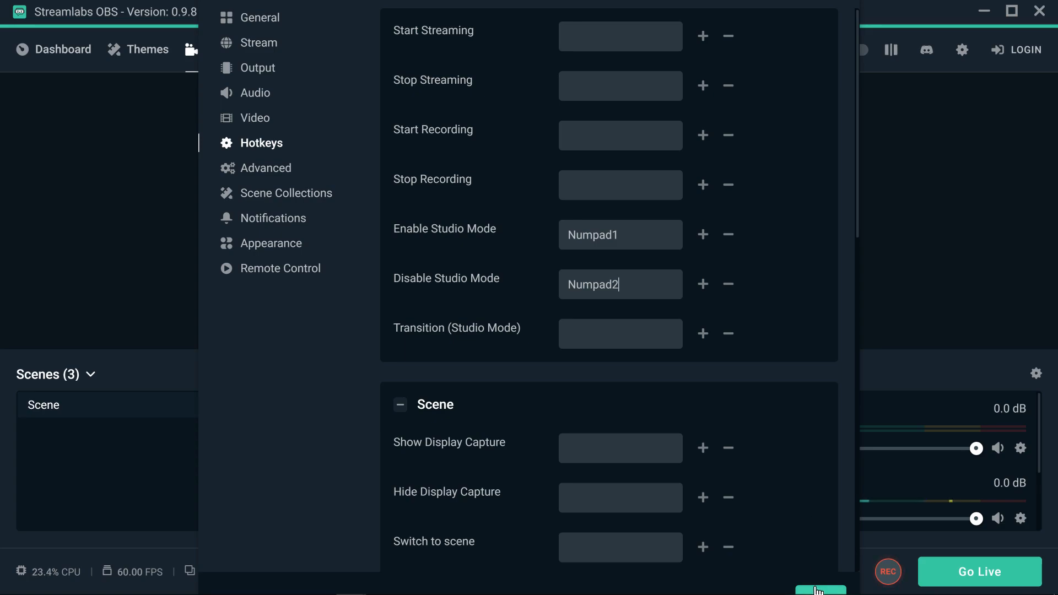
Close Settings with Done and return to the editor
left_click(820, 589)
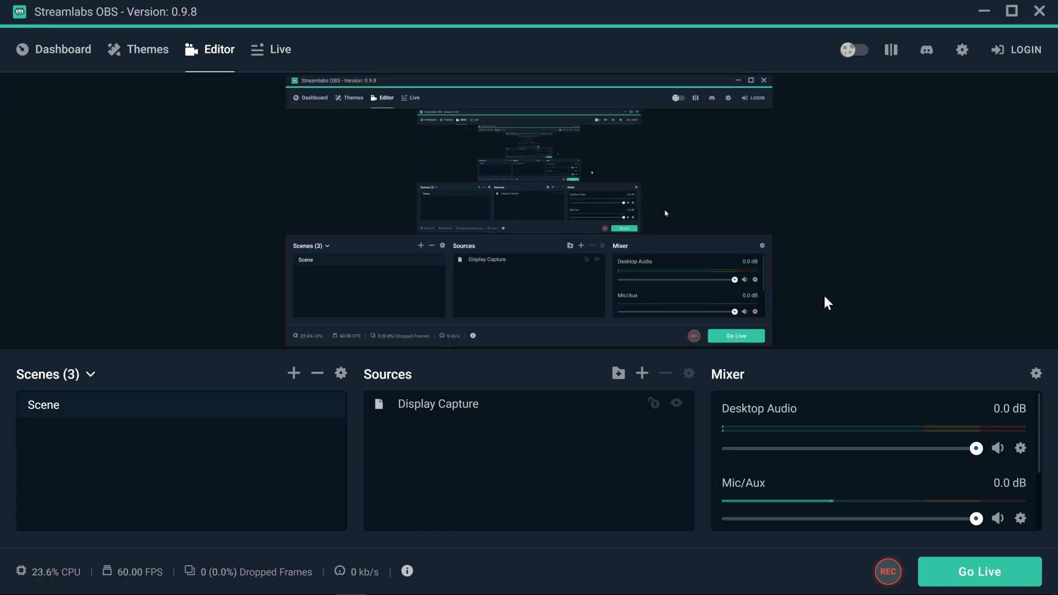
mouse_move(911, 123)
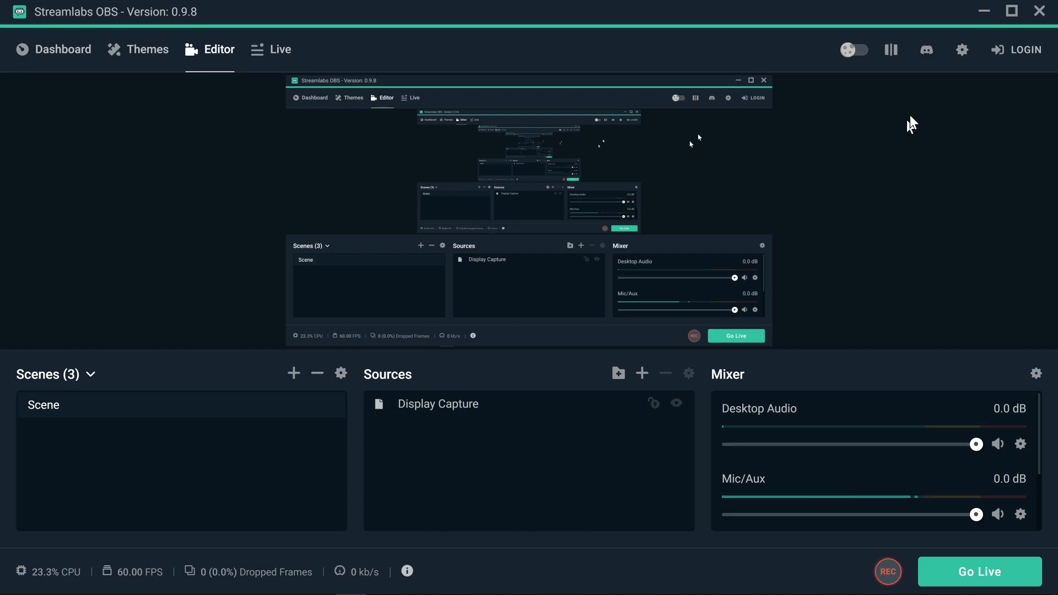
Reopen Settings on the Hotkeys page, confirming Numpad1 and Numpad2 kept for studio mode
left_click(962, 49)
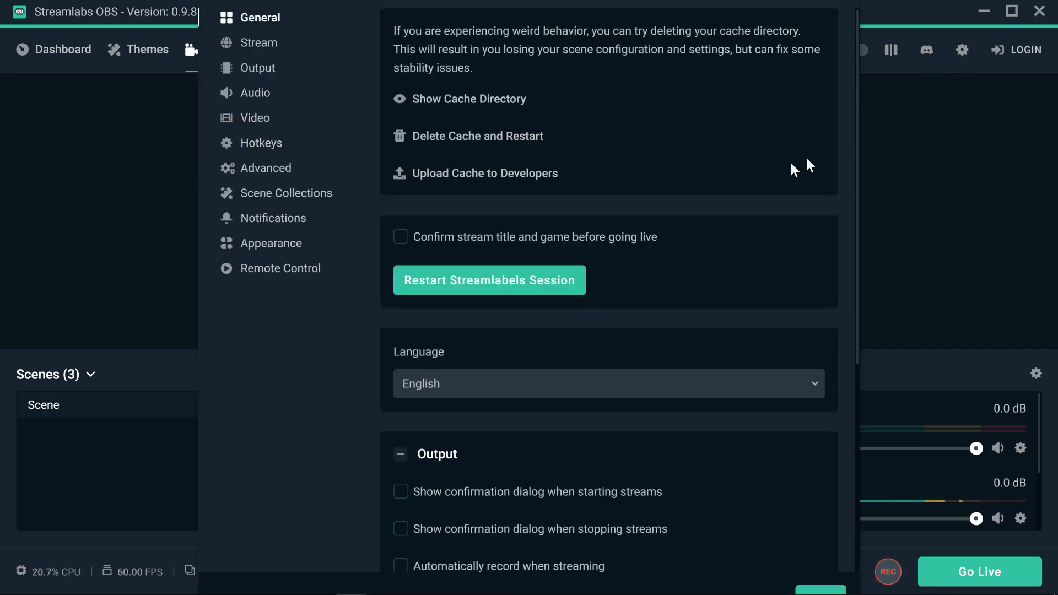
left_click(260, 143)
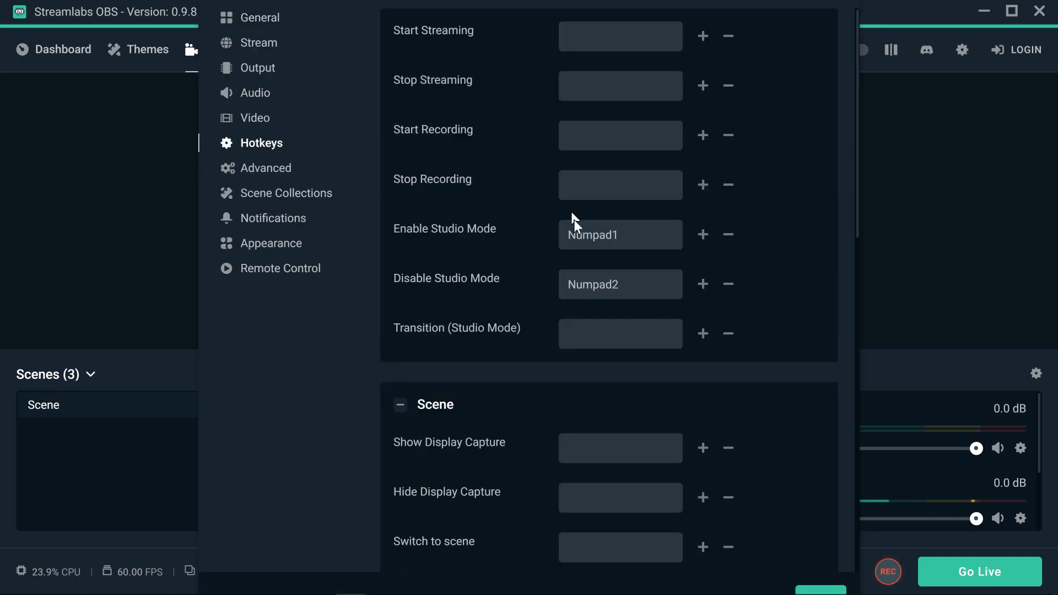
mouse_move(534, 309)
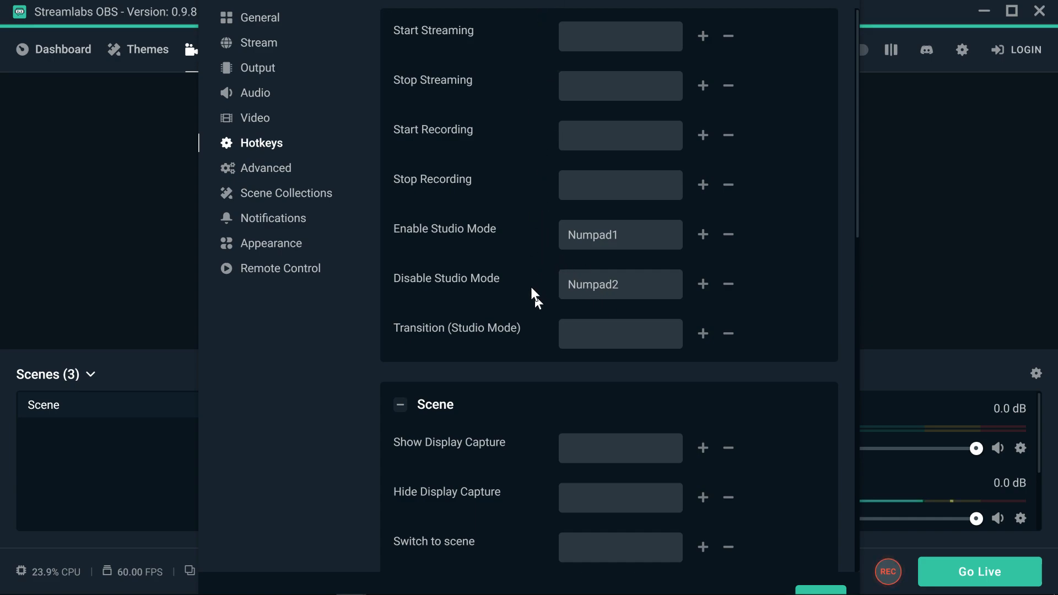
mouse_move(516, 218)
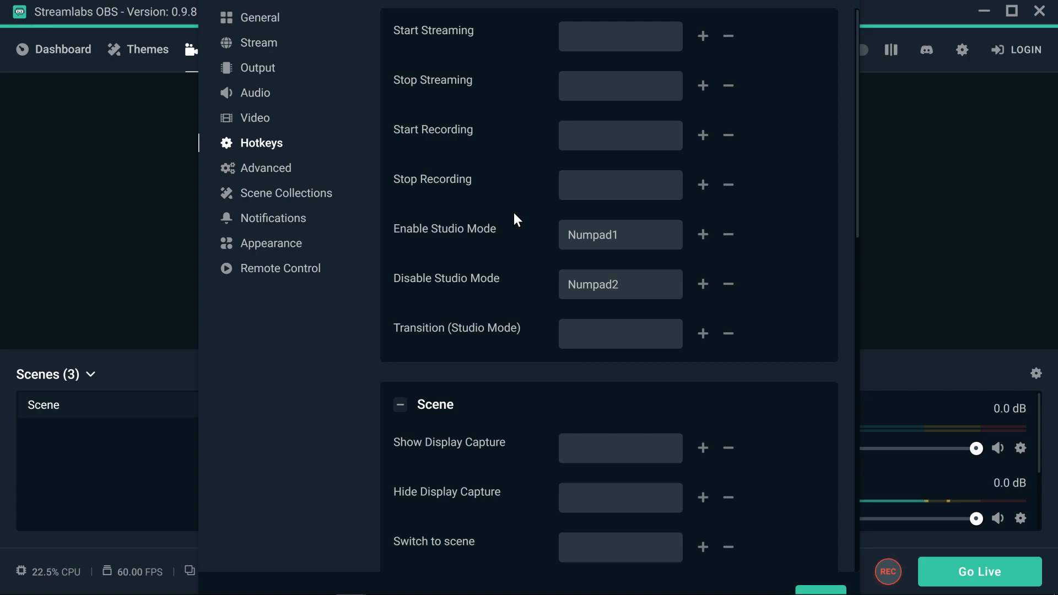
mouse_move(182, 300)
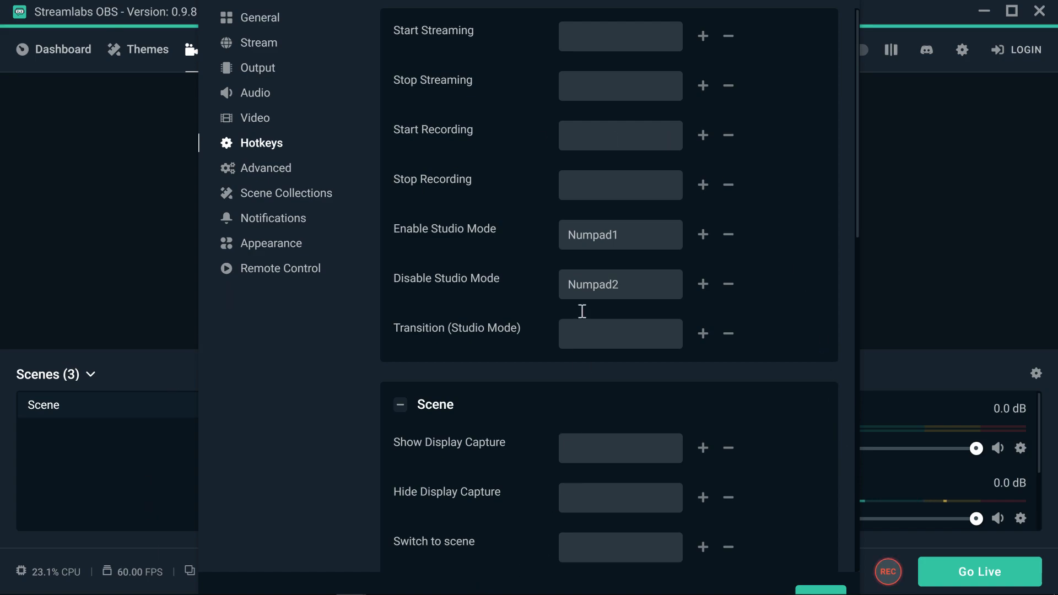
mouse_move(481, 304)
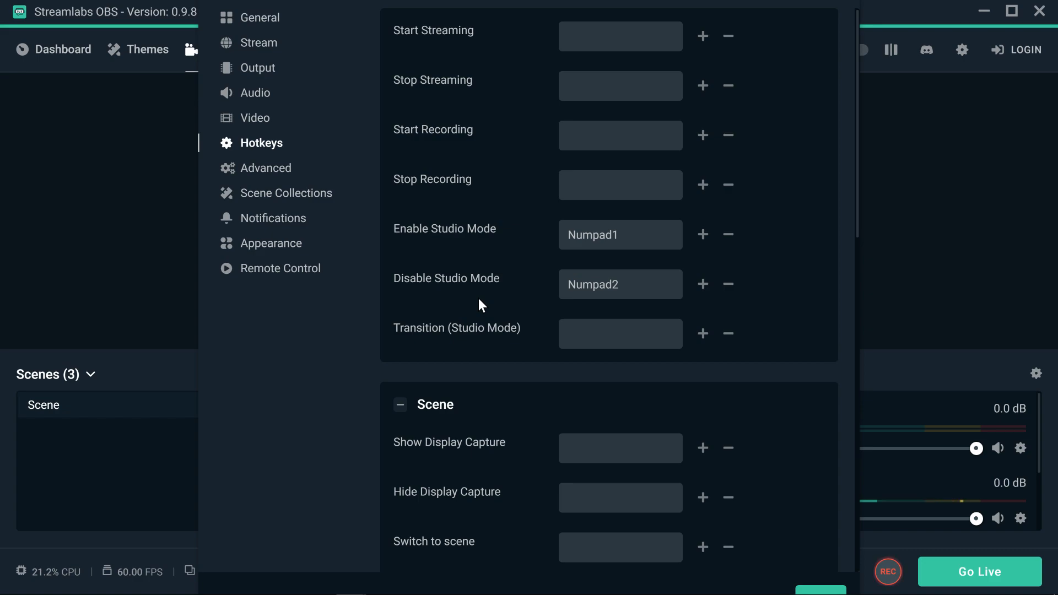
Set keys for Start/Stop Streaming, then remove the streaming and studio mode hotkeys entirely
left_click(608, 37)
type("R")
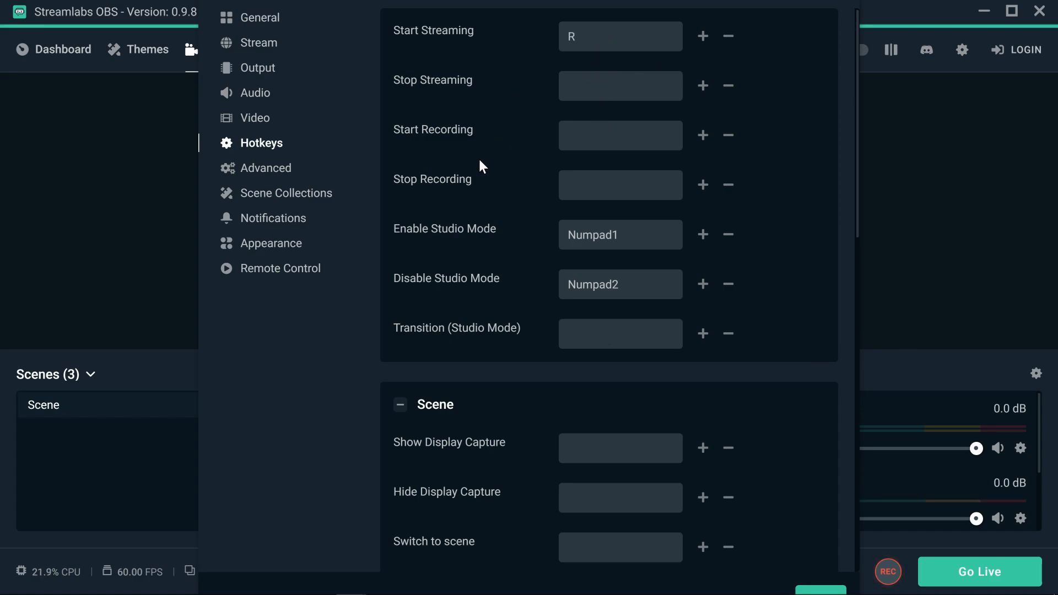
mouse_move(484, 172)
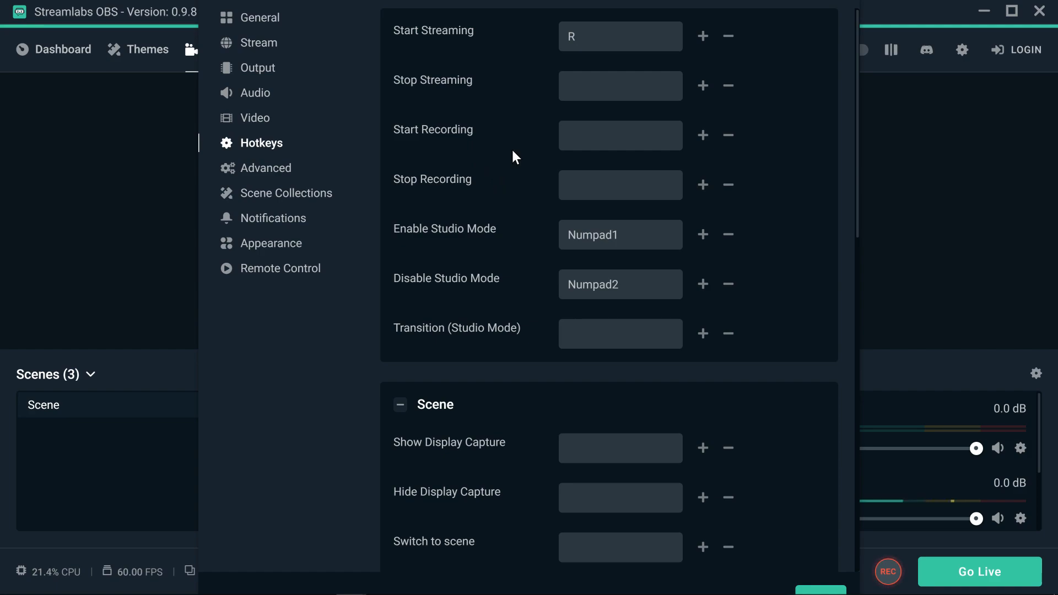
mouse_move(510, 177)
type("T")
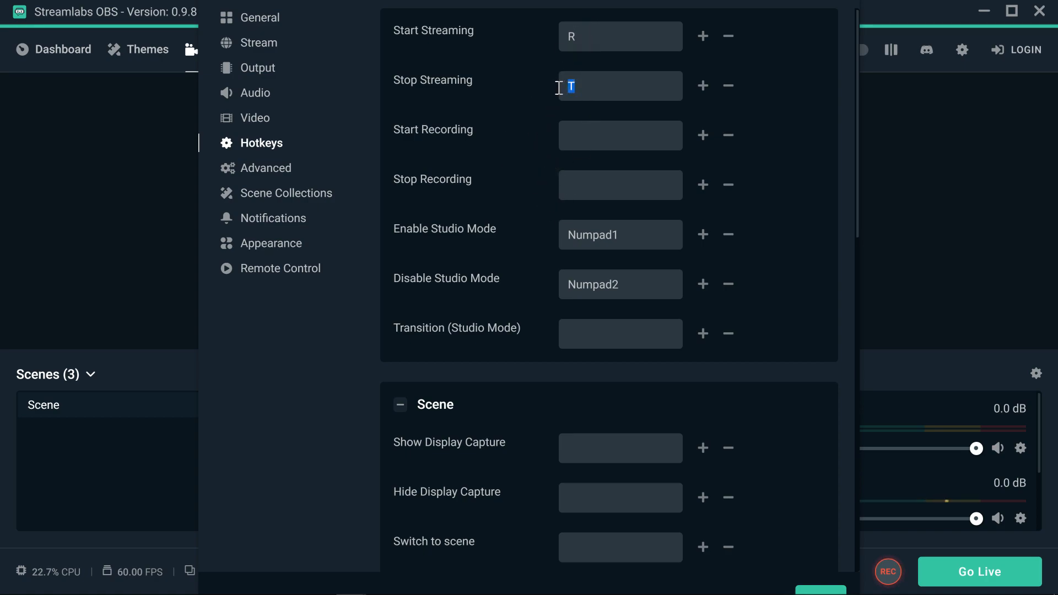
mouse_move(661, 101)
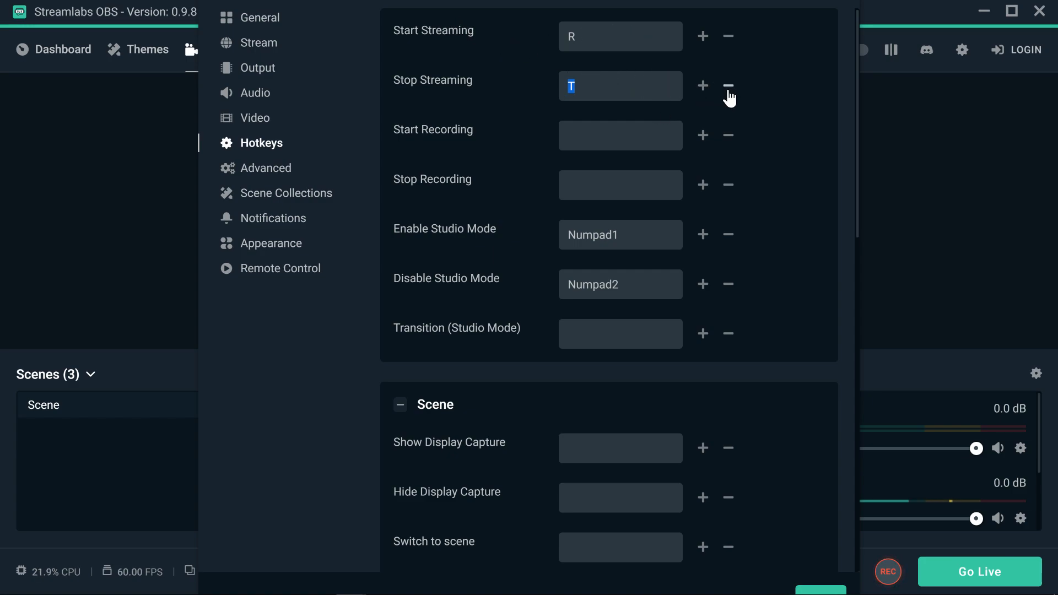
left_click(728, 86)
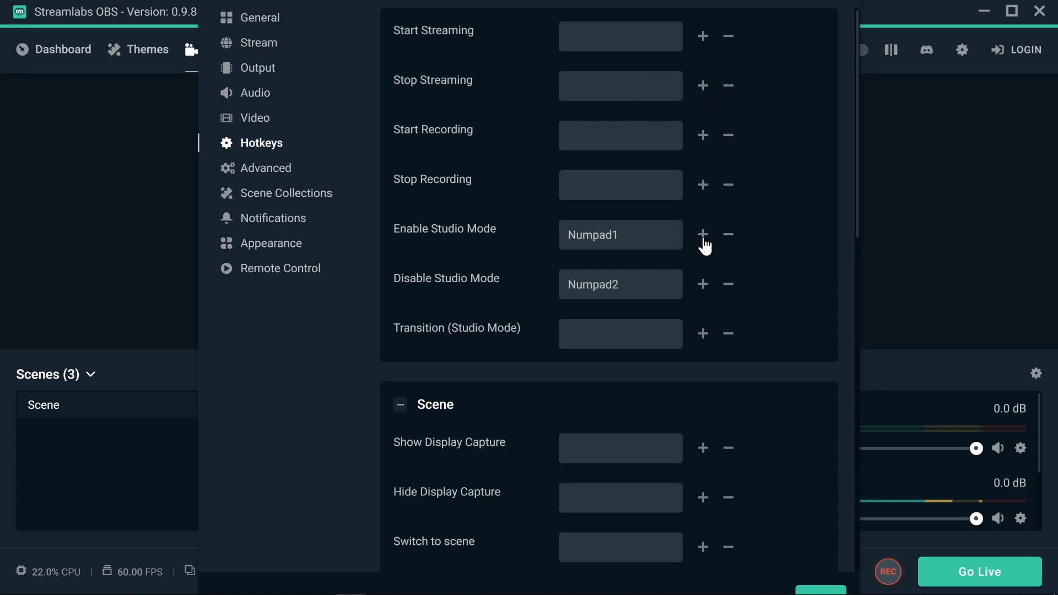
left_click(728, 234)
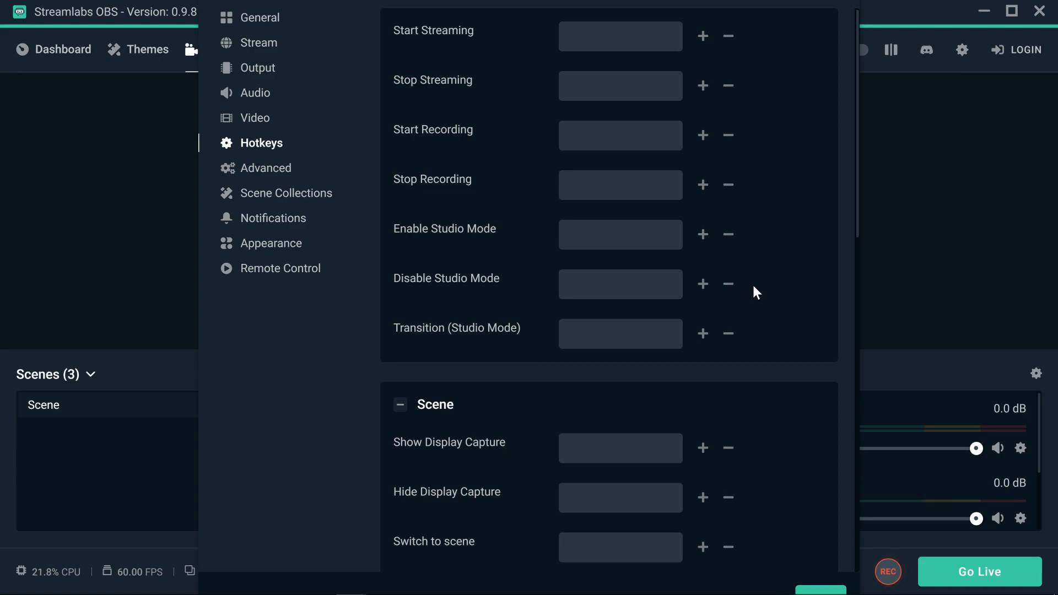
Scroll to the bottom of Settings to reach Done and return to the editor
scroll("down", 3)
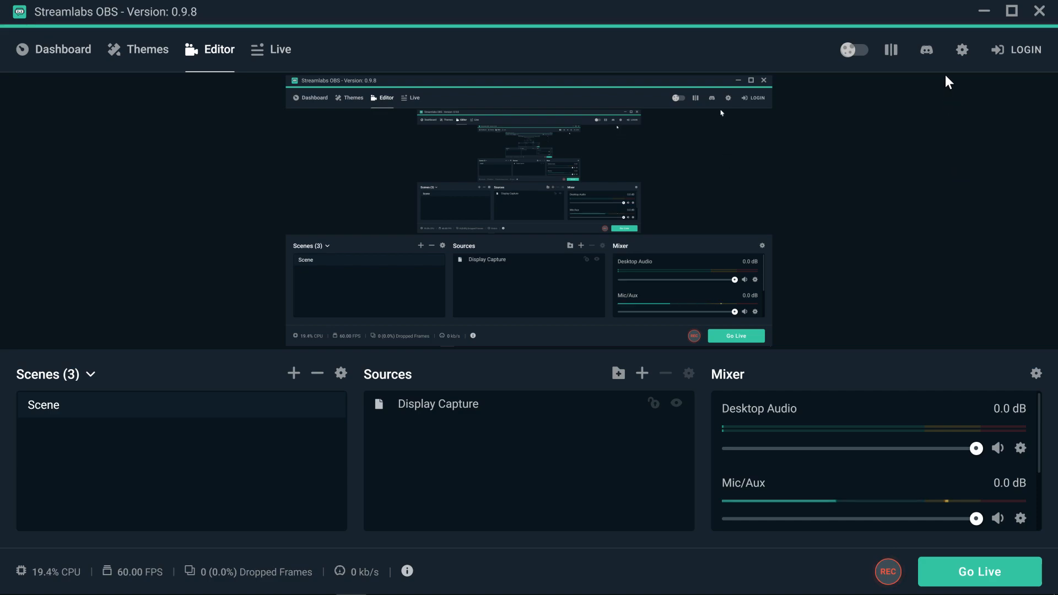
left_click(962, 49)
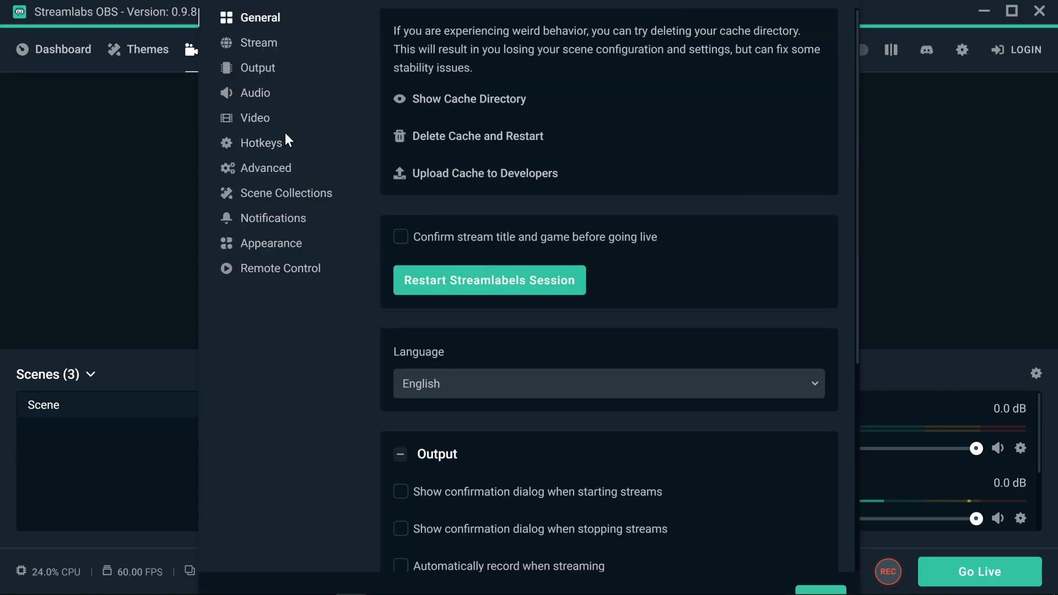
left_click(263, 143)
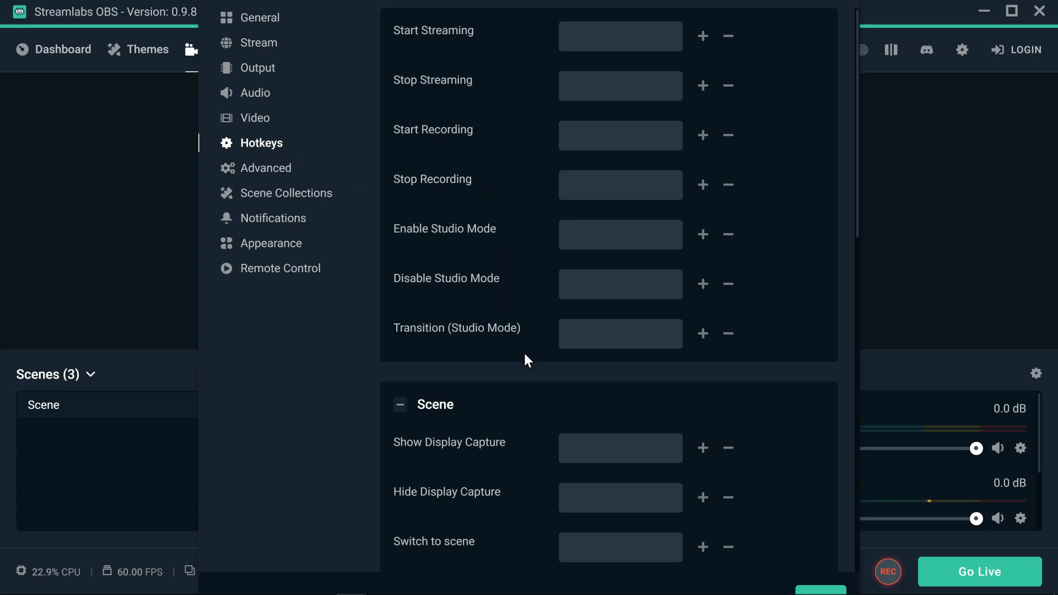
mouse_move(849, 476)
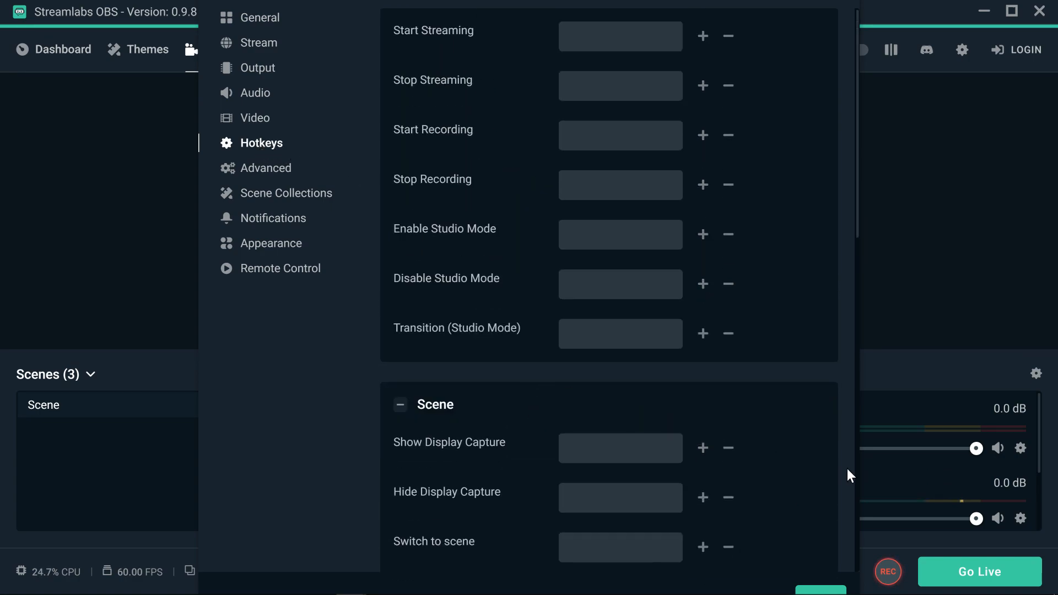
left_click(1036, 12)
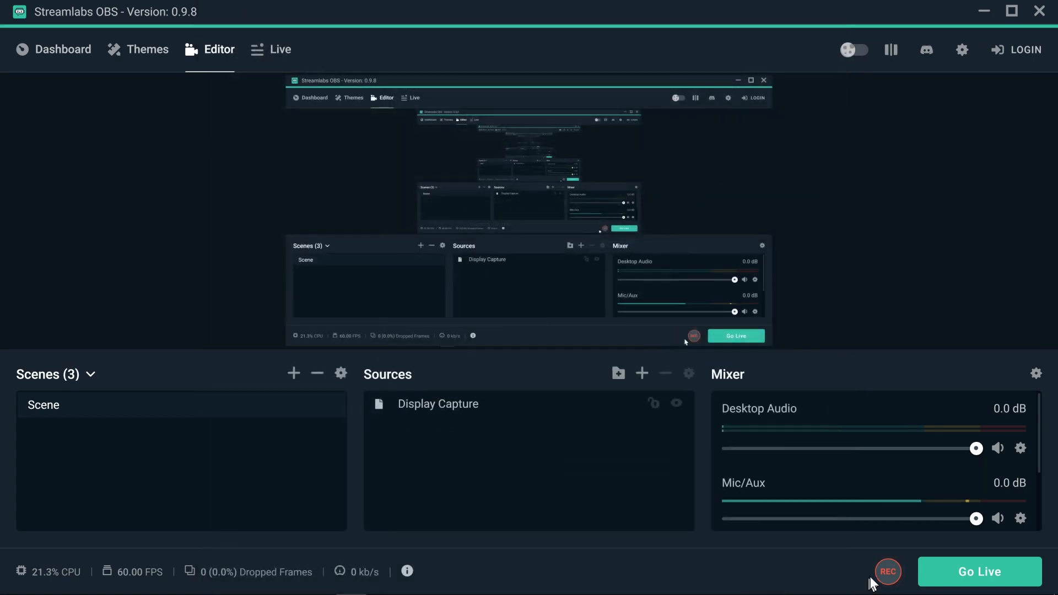